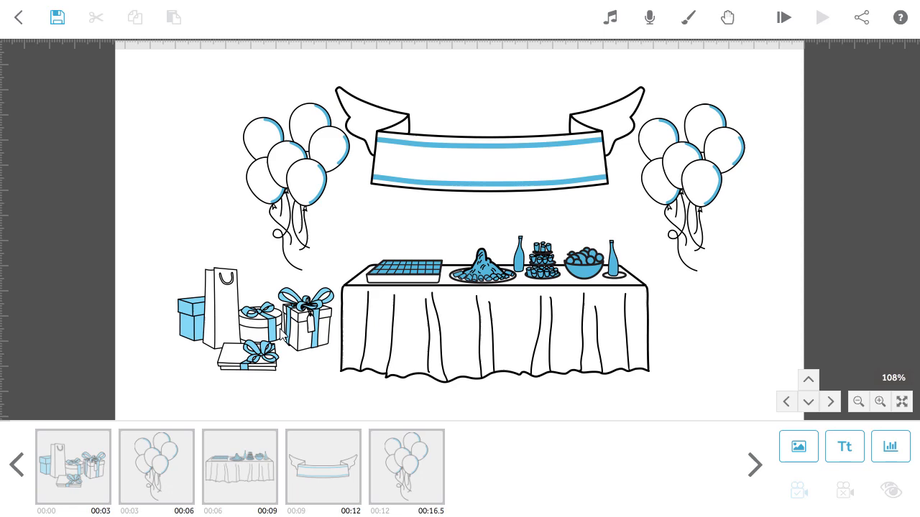
Export the presents, table and banner drawings as separate SVG files in Pictures
click(256, 322)
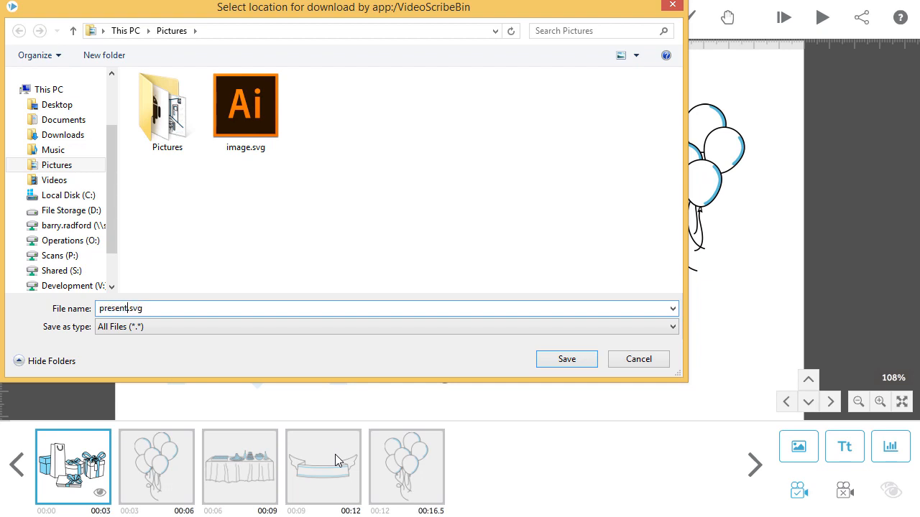
click(566, 358)
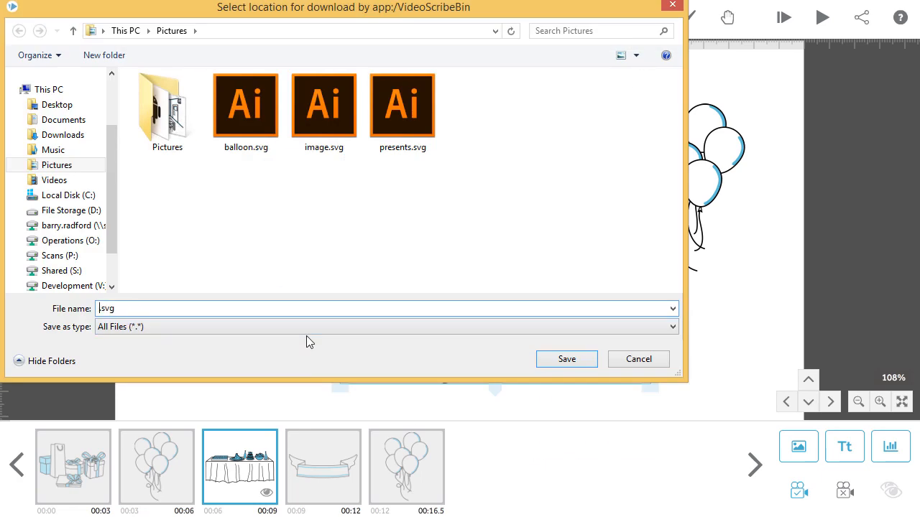
click(638, 359)
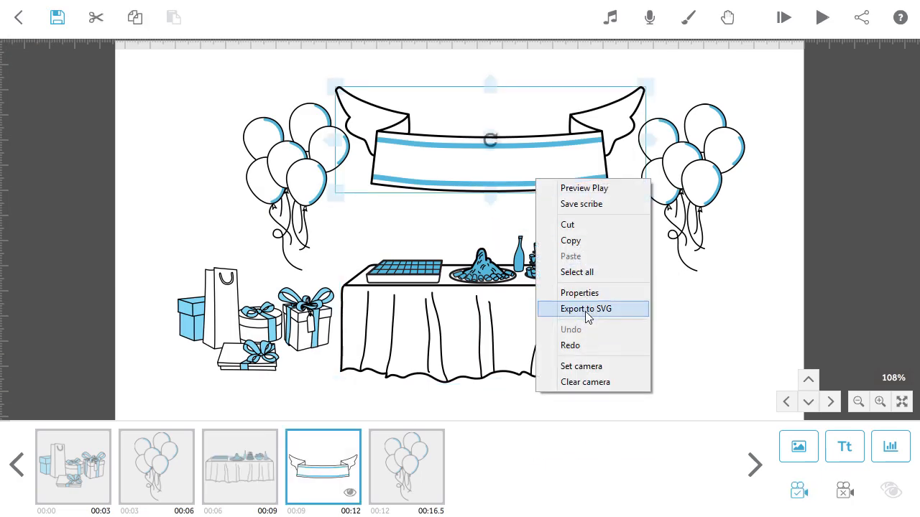
click(586, 309)
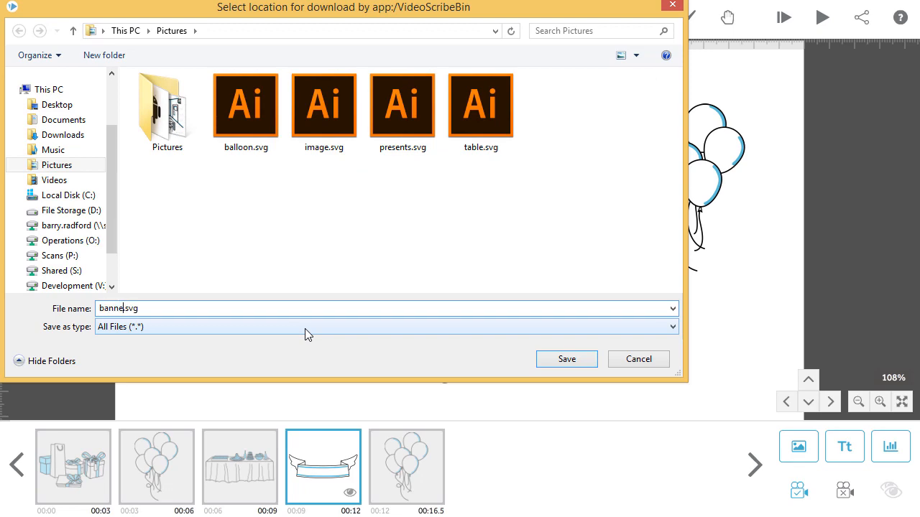
click(566, 358)
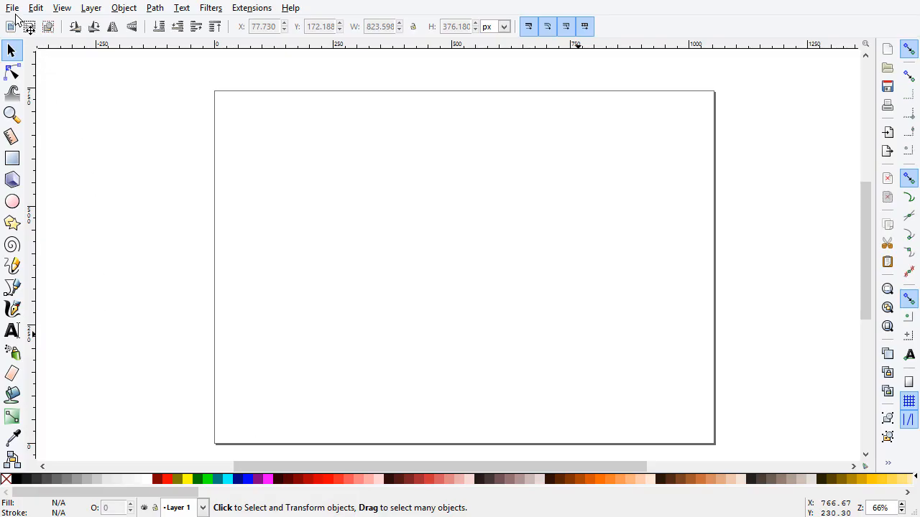
Import the presents SVG and move it to the left of the table
click(12, 8)
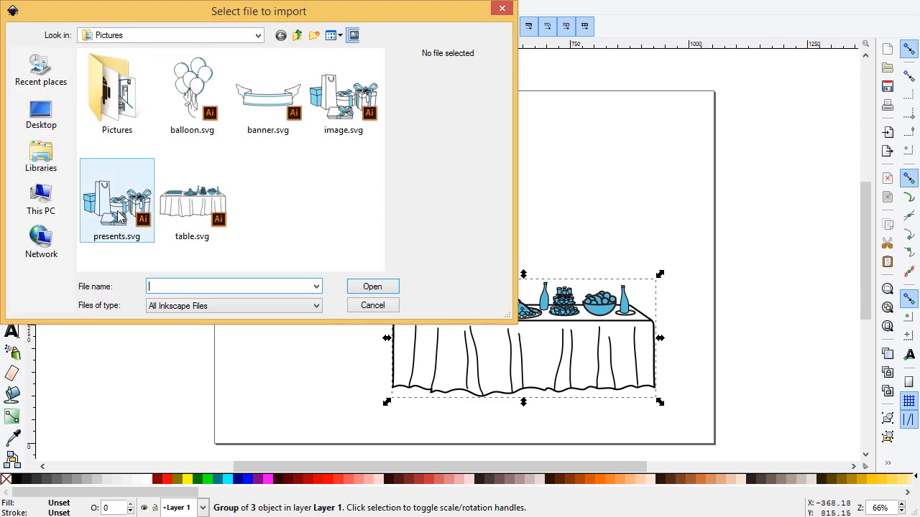
click(372, 286)
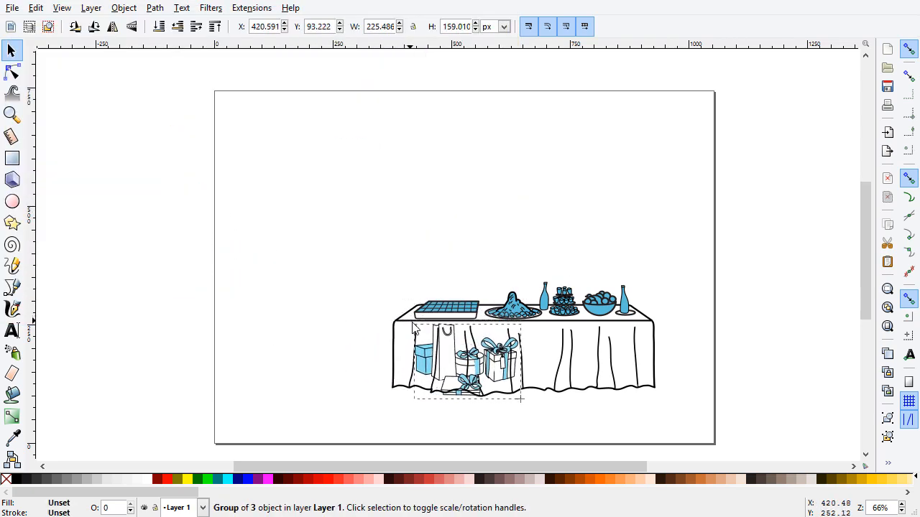
drag(468, 363, 335, 363)
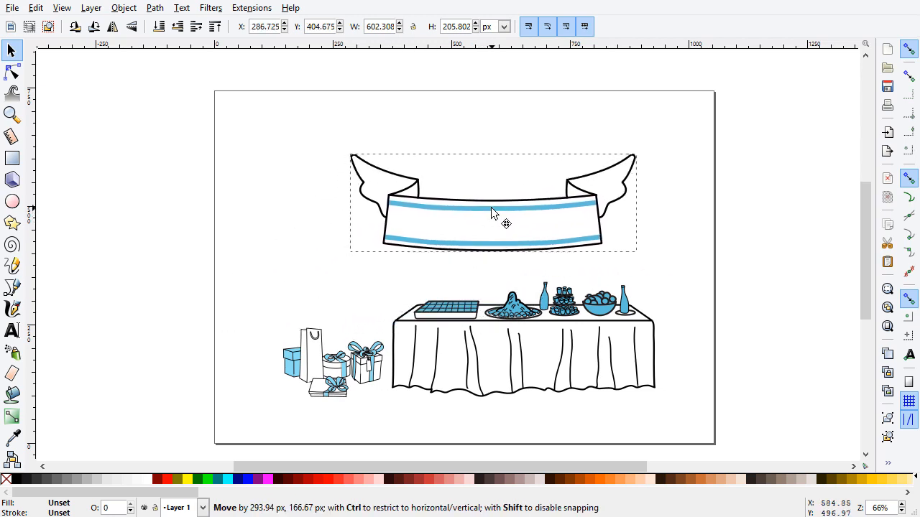
Place the banner above the table and the balloons beside the banner's left end
drag(507, 214, 520, 237)
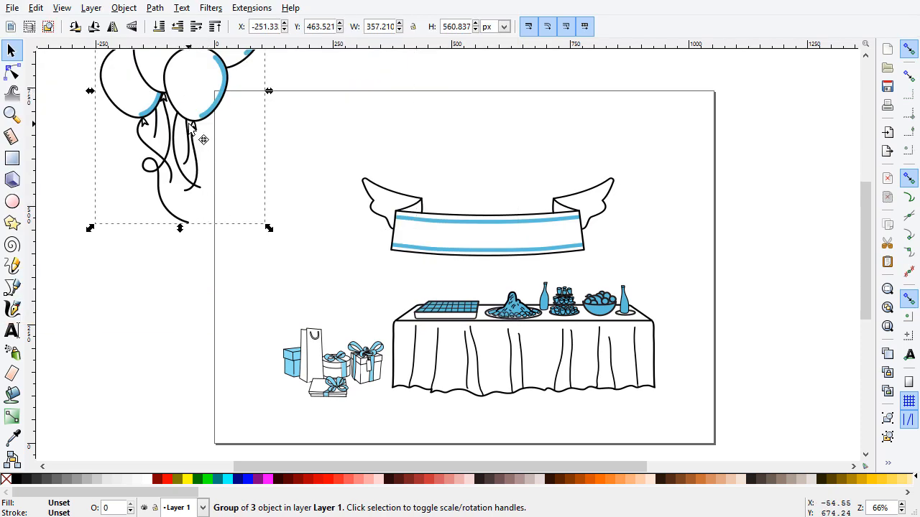
drag(179, 137, 503, 323)
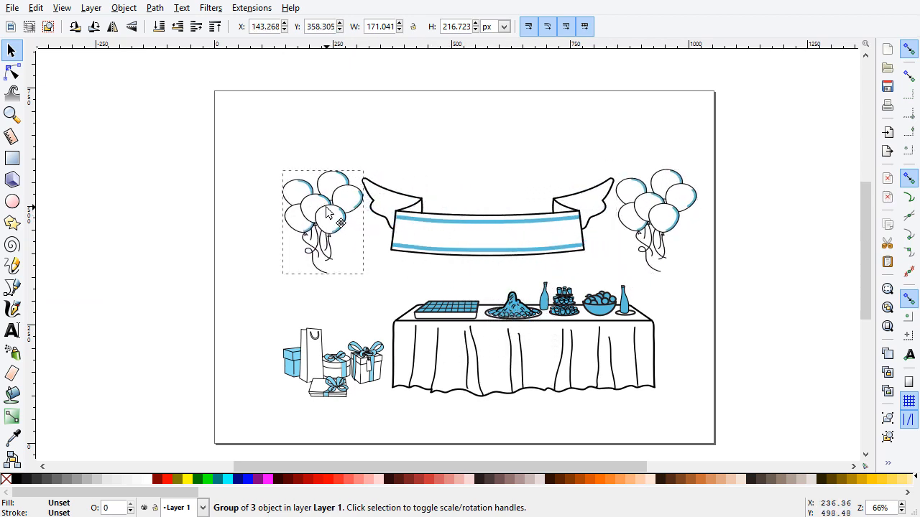
click(272, 132)
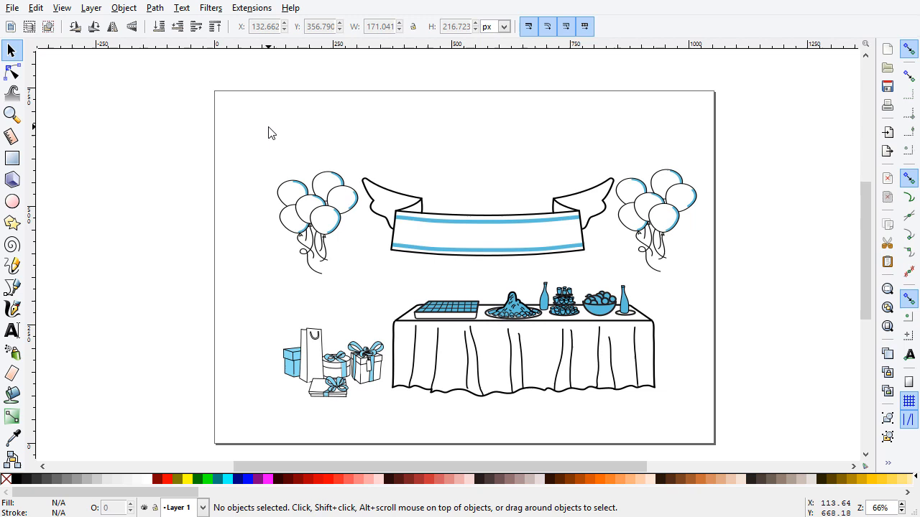
Save the assembled scene as a new Inkscape SVG named 'Combine'
click(12, 8)
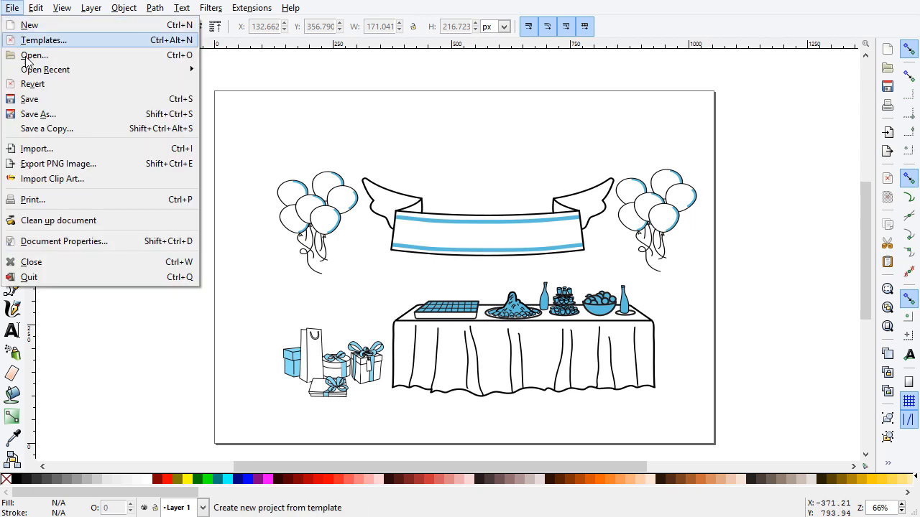
click(38, 114)
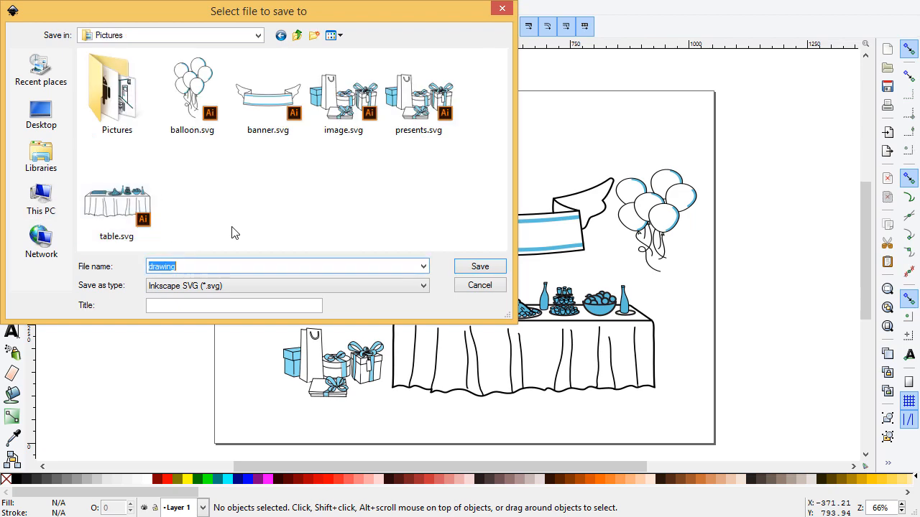
text(Combine)
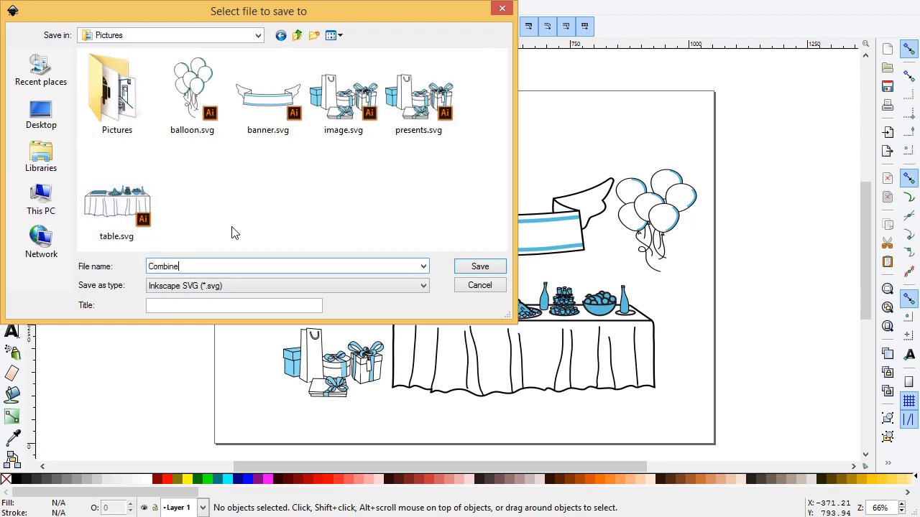
click(479, 265)
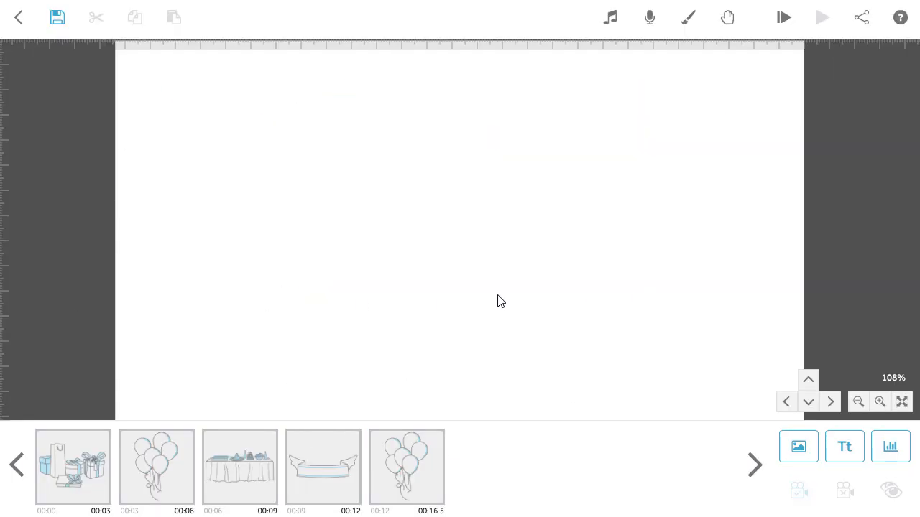
Add Combined.svg from Pictures to the scribe as one new image element
click(798, 447)
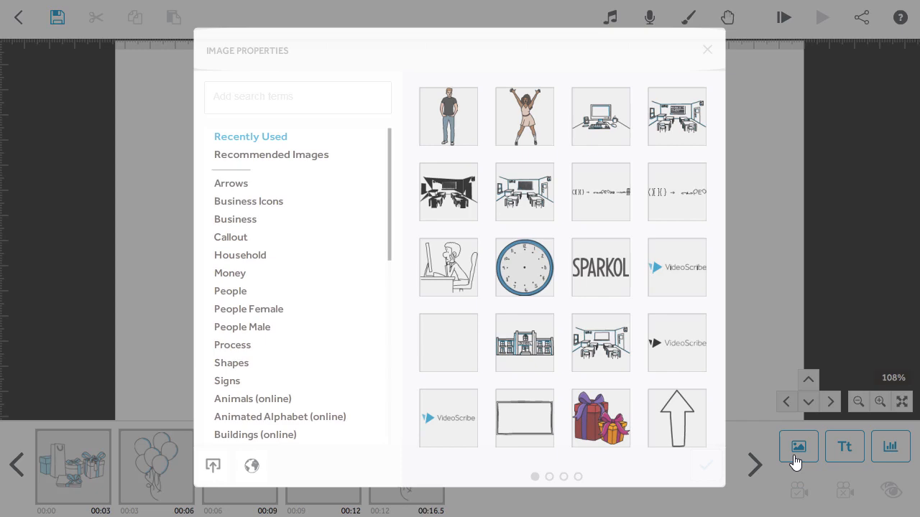
click(212, 466)
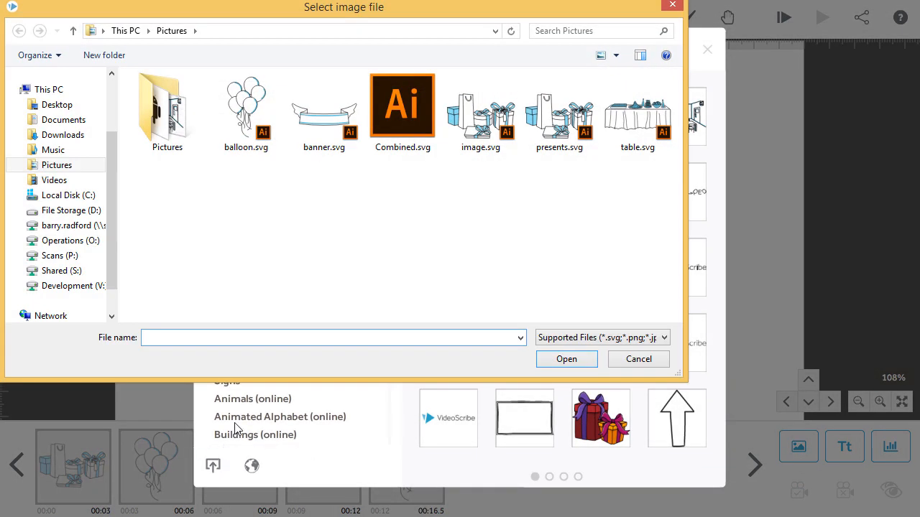
click(403, 106)
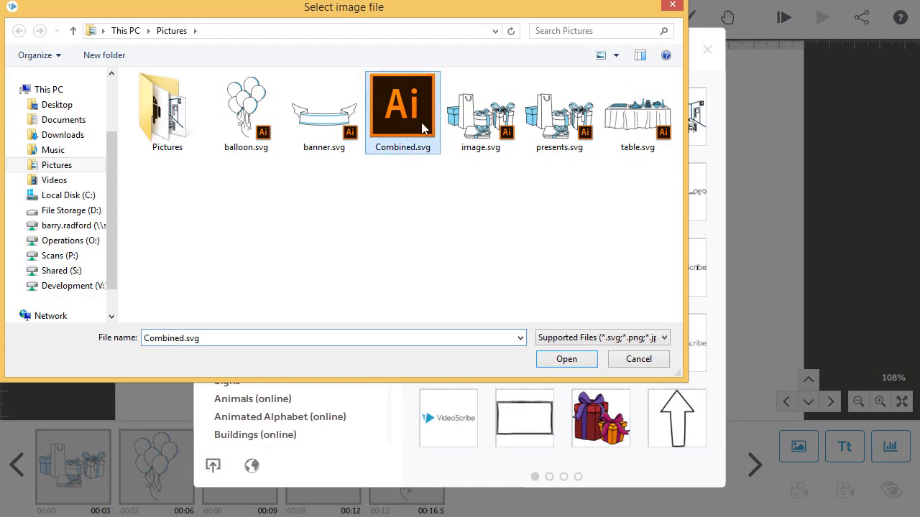
click(567, 359)
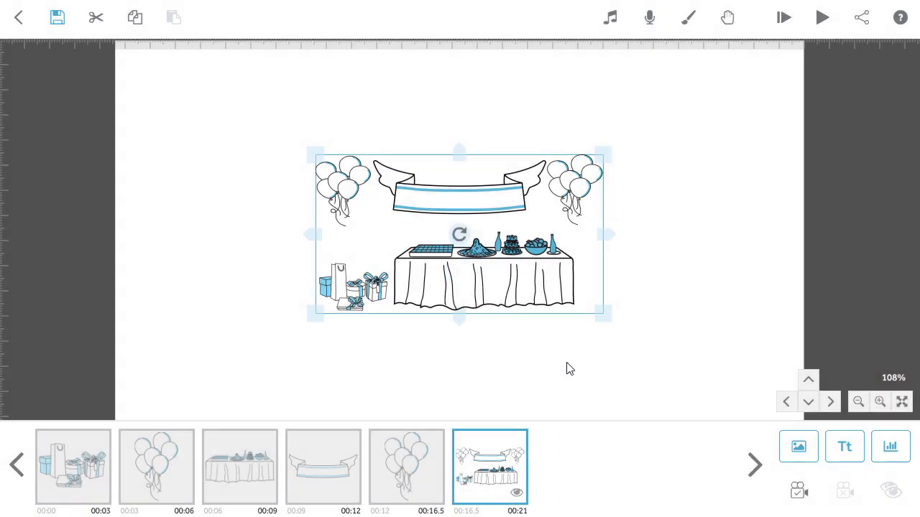